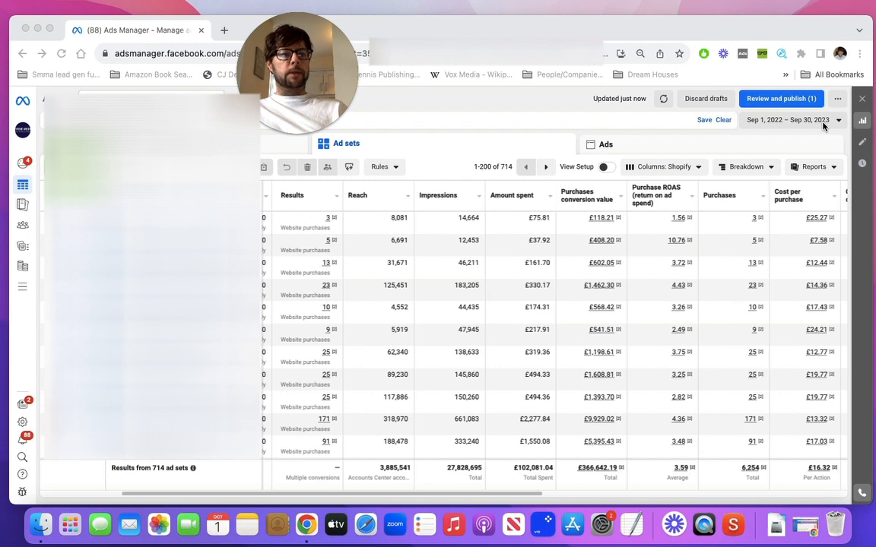
pyautogui.moveTo(825, 13)
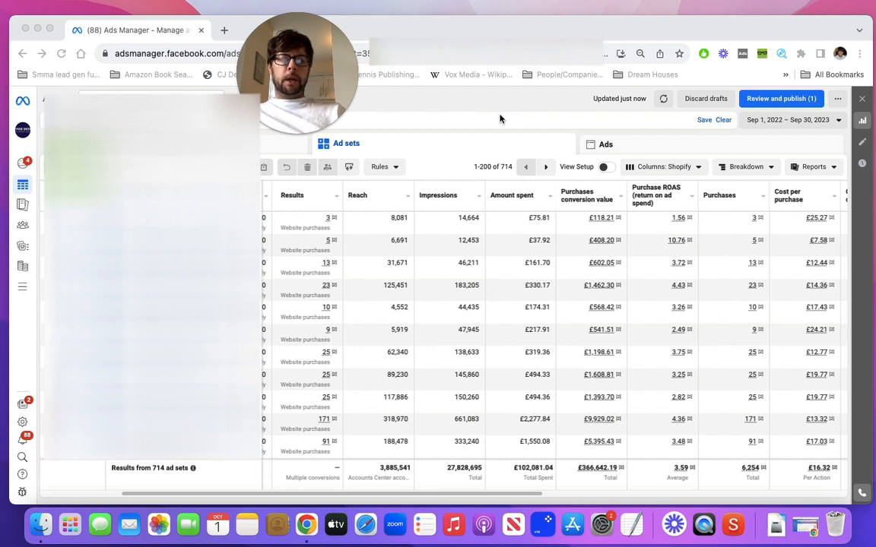
pyautogui.moveTo(623, 403)
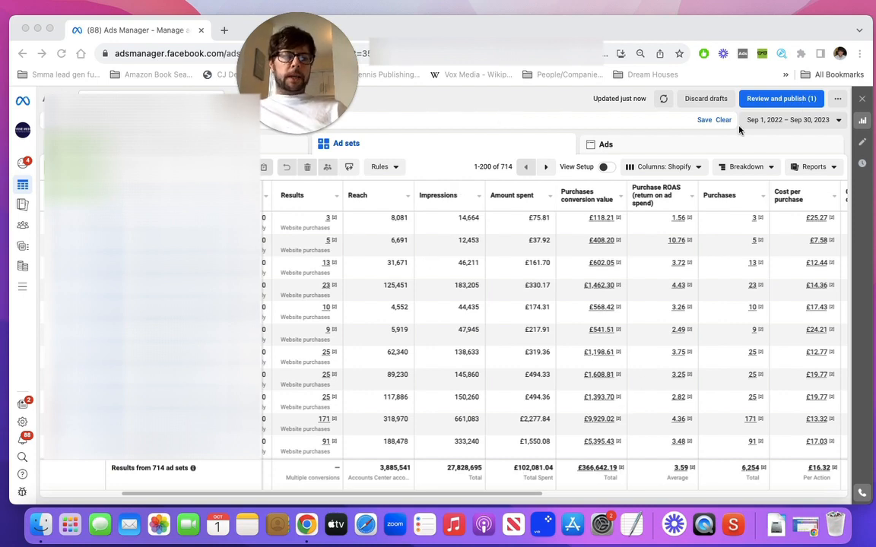
pyautogui.moveTo(533, 463)
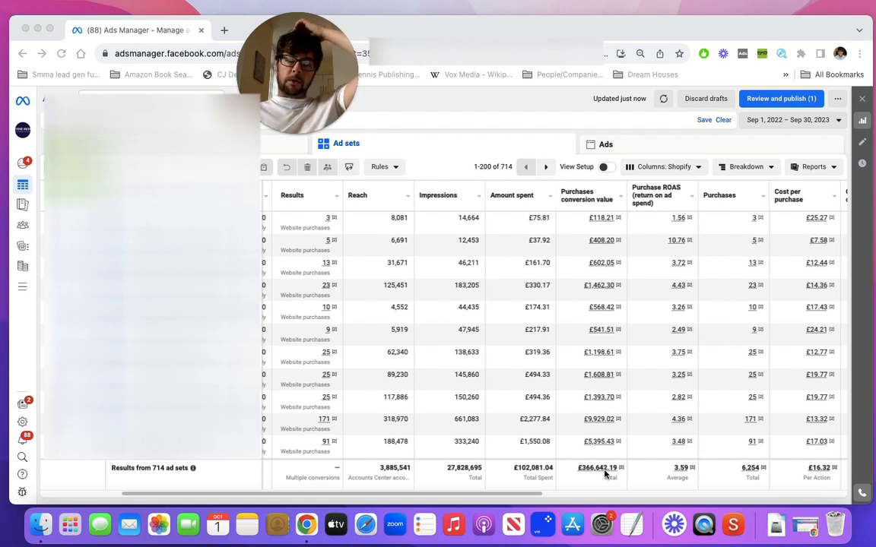
pyautogui.moveTo(679, 482)
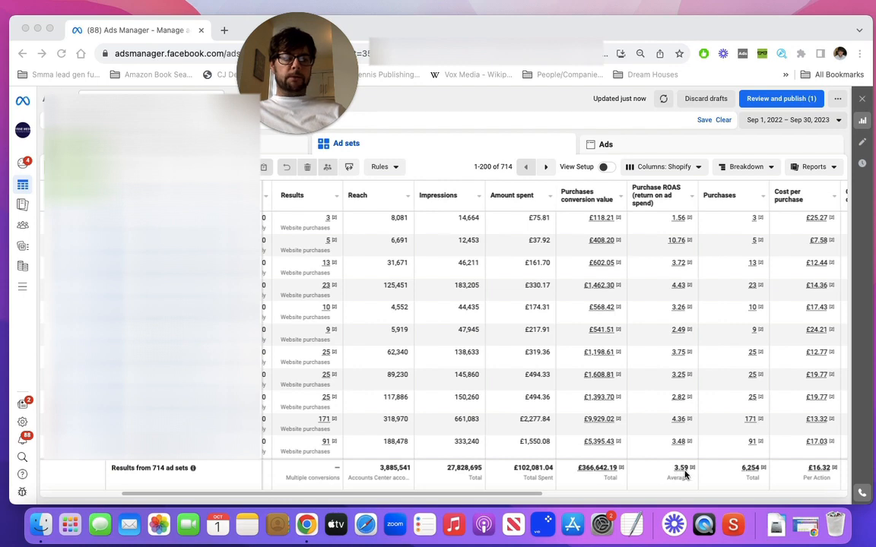
pyautogui.moveTo(759, 473)
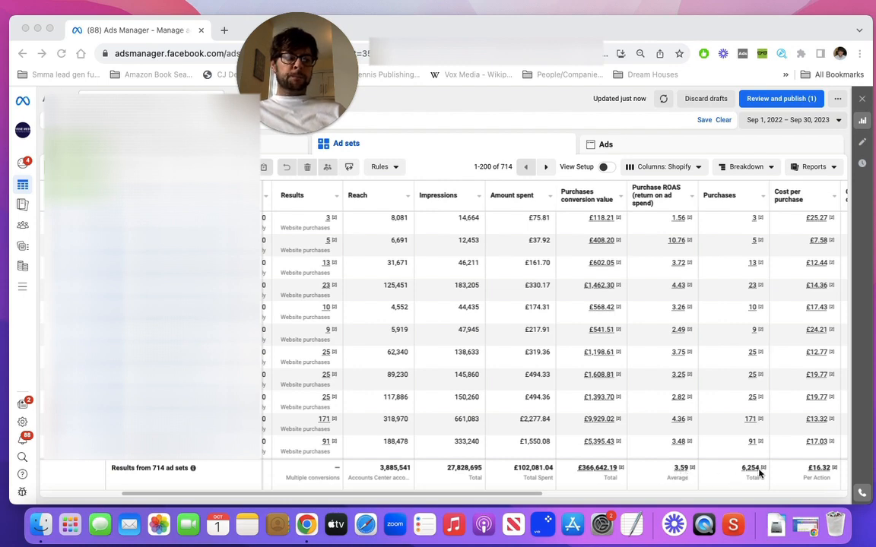
pyautogui.moveTo(753, 475)
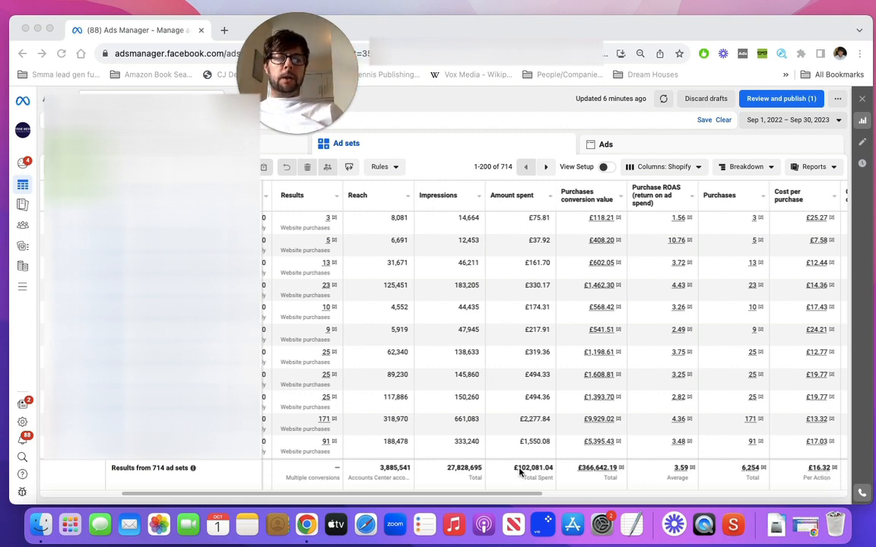
pyautogui.moveTo(517, 471)
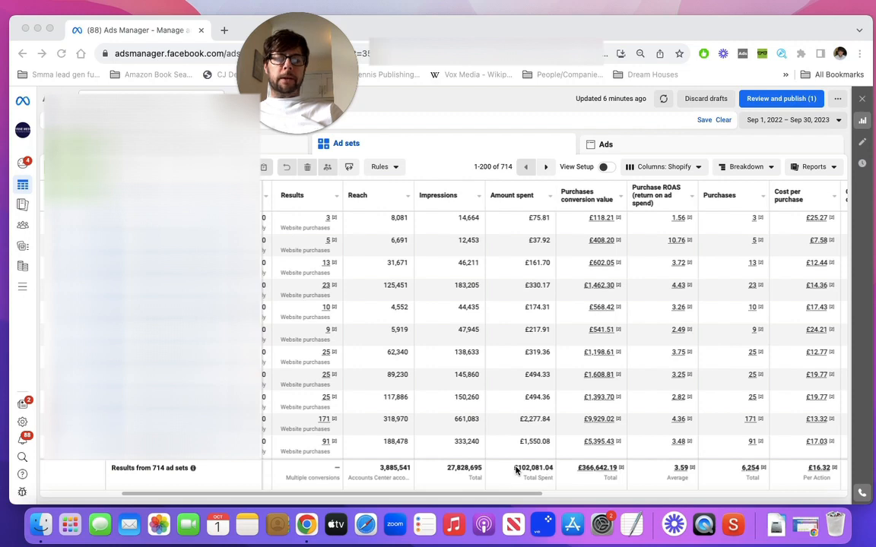